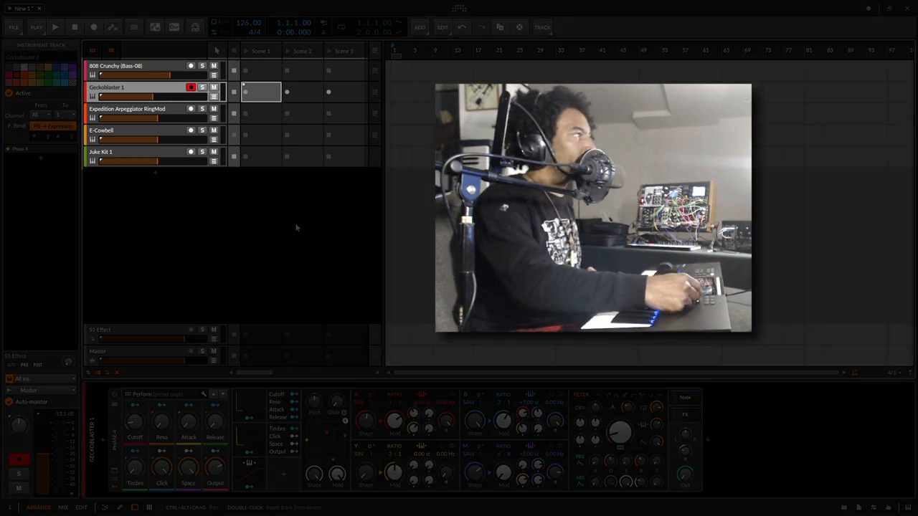
Cycle record-arm across the juke kit, Geckoblaster and cowbell tracks, start playback and arm the 808 track.
{"action": "left_click", "coordinate": [100, 152]}
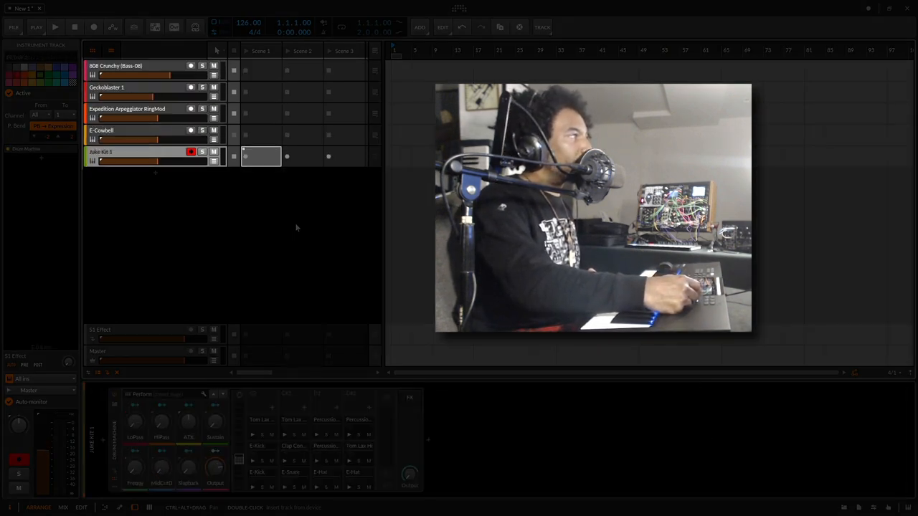
{"action": "left_click", "coordinate": [108, 87]}
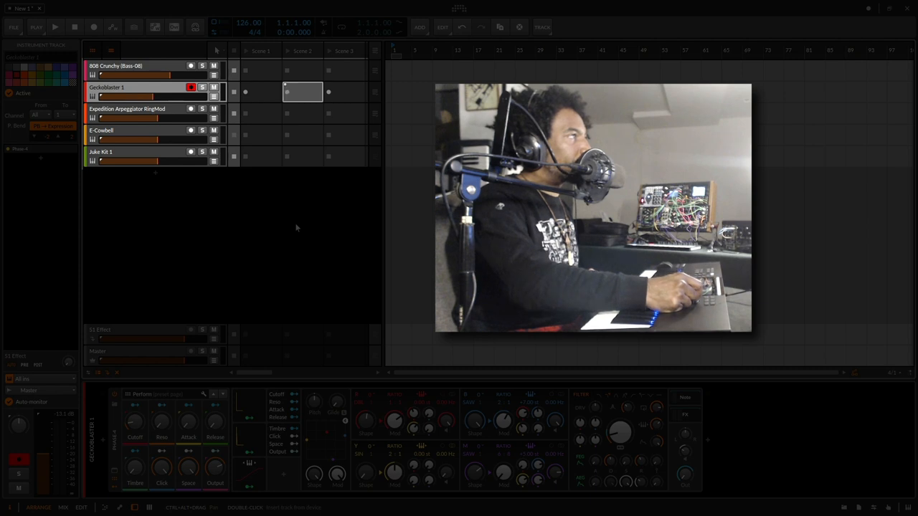
{"action": "left_click", "coordinate": [100, 129]}
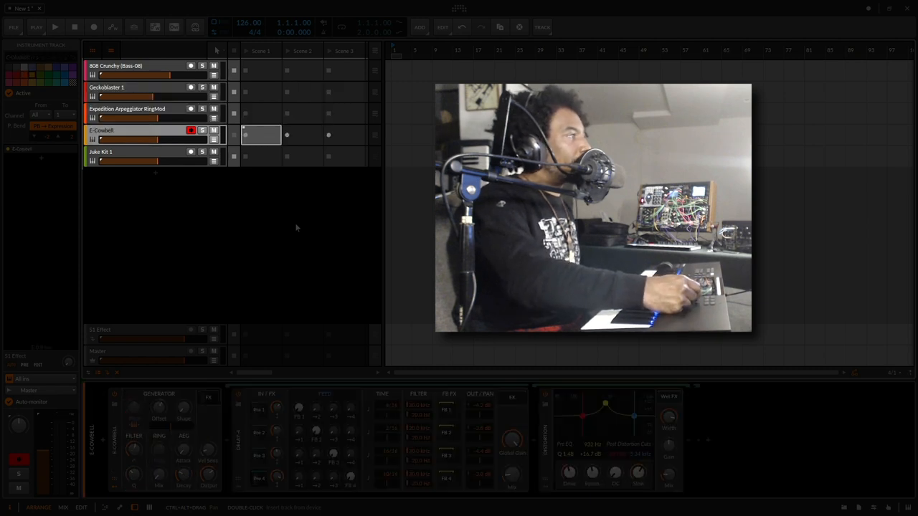
{"action": "left_click", "coordinate": [129, 87]}
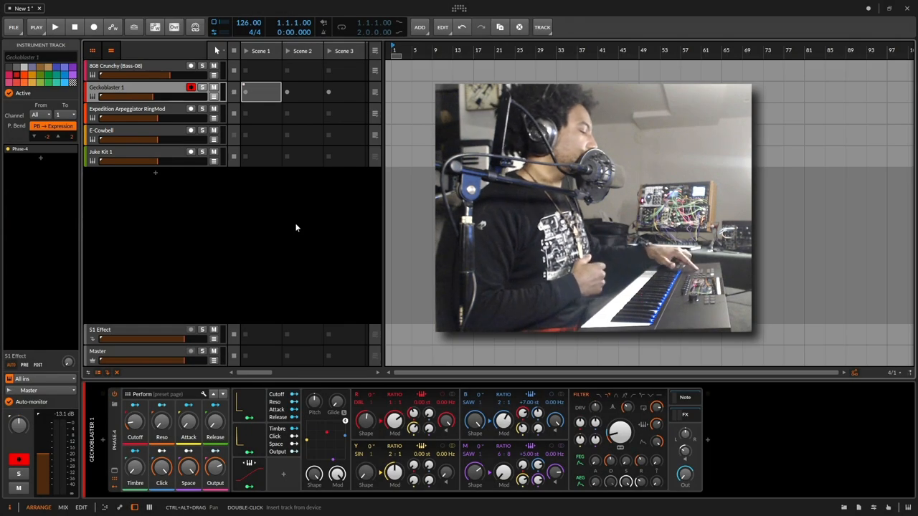
{"action": "left_click", "coordinate": [54, 27]}
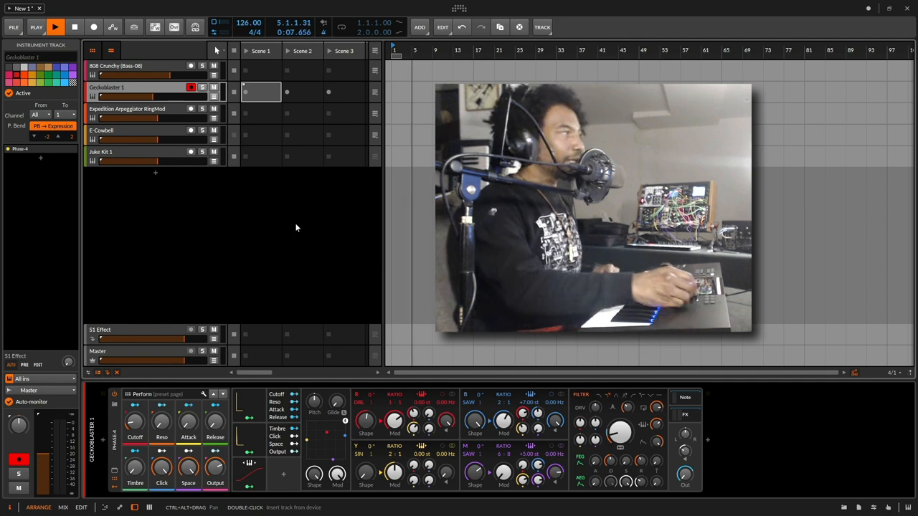
{"action": "left_click", "coordinate": [129, 66]}
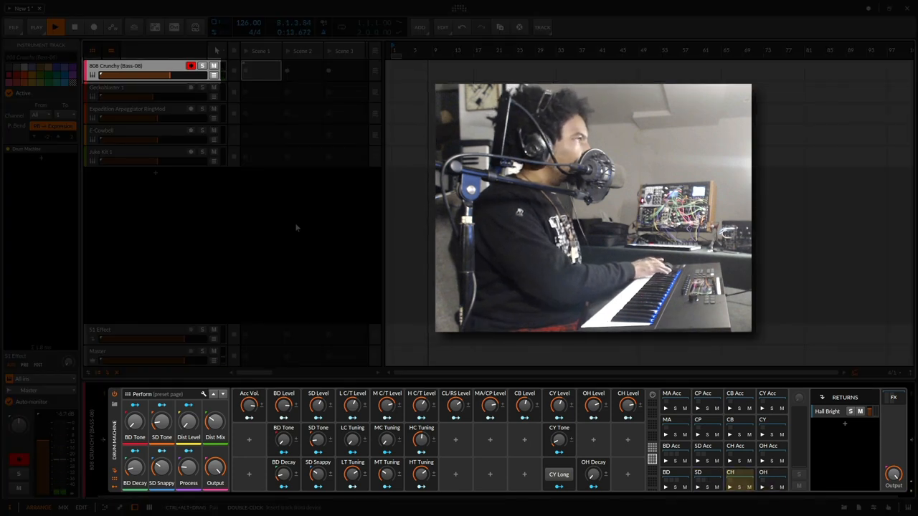
Record a drum loop into the 808 track's Scene 1 launcher slot.
{"action": "left_click", "coordinate": [54, 25]}
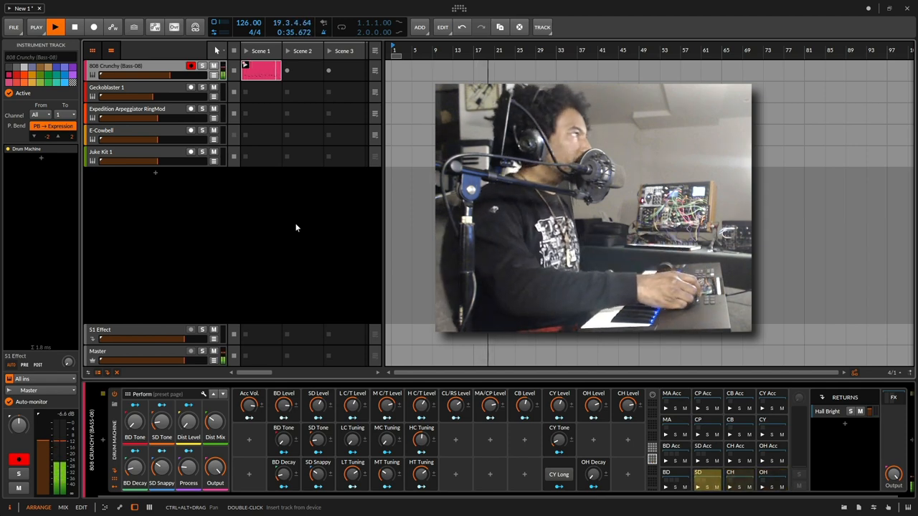
Record a bass loop into the Geckoblaster track's Scene 1 slot.
{"action": "left_click", "coordinate": [107, 88]}
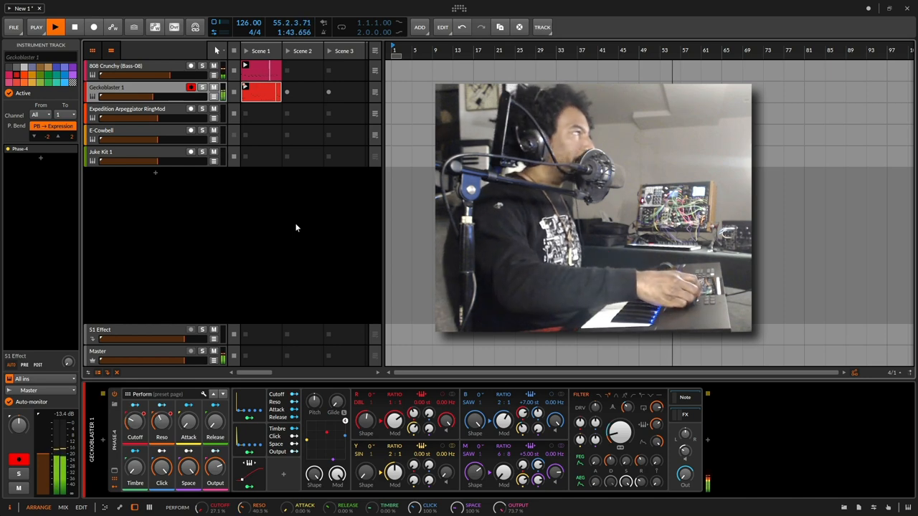
Arm the Expedition Arpeggiator RingMod track and record its Scene 1 loop.
{"action": "left_click", "coordinate": [126, 109]}
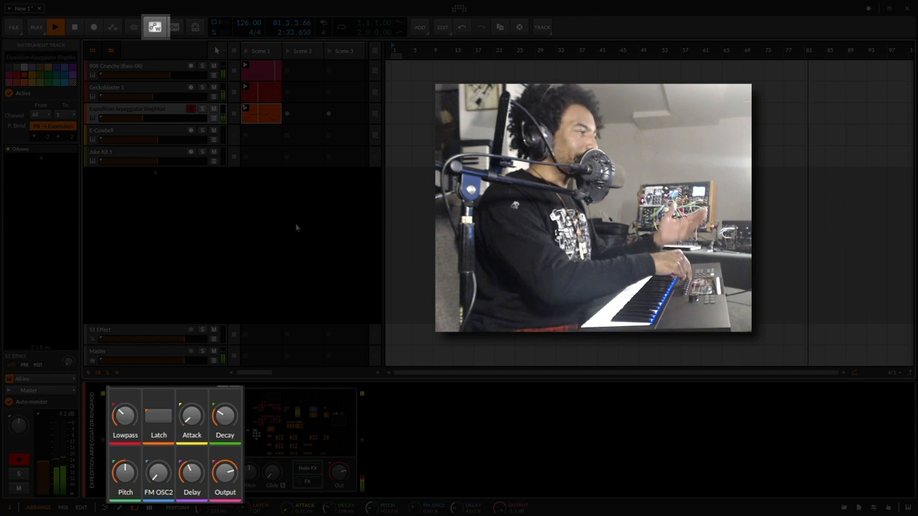
{"action": "left_click", "coordinate": [155, 26]}
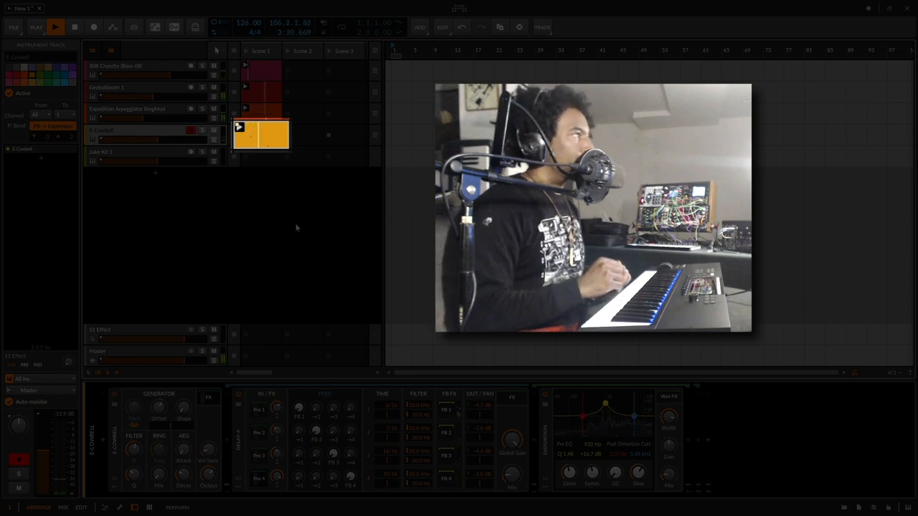
Record the E-Cowbell part into its Scene 1 slot and arm the Juke Kit 1 track.
{"action": "left_click", "coordinate": [114, 152]}
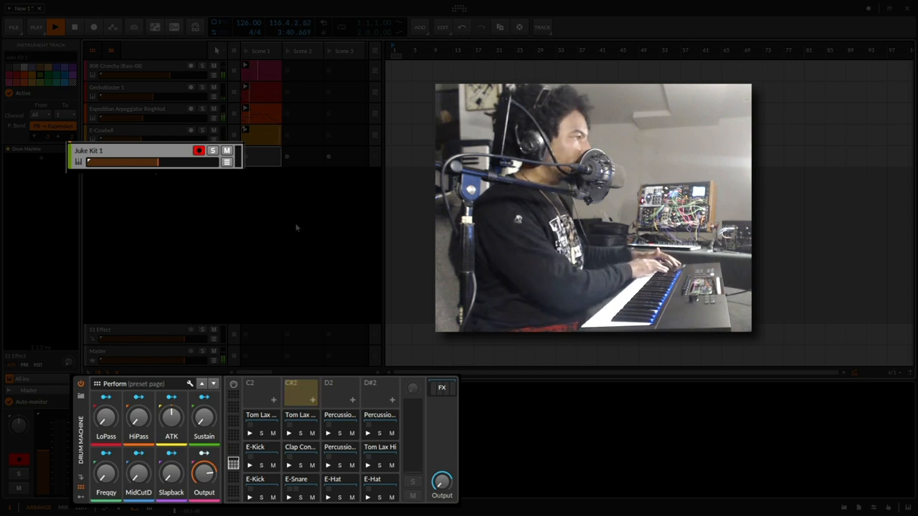
Record a drum loop into the Juke Kit 1 Scene 1 slot with launcher overdub enabled.
{"action": "left_click", "coordinate": [261, 479]}
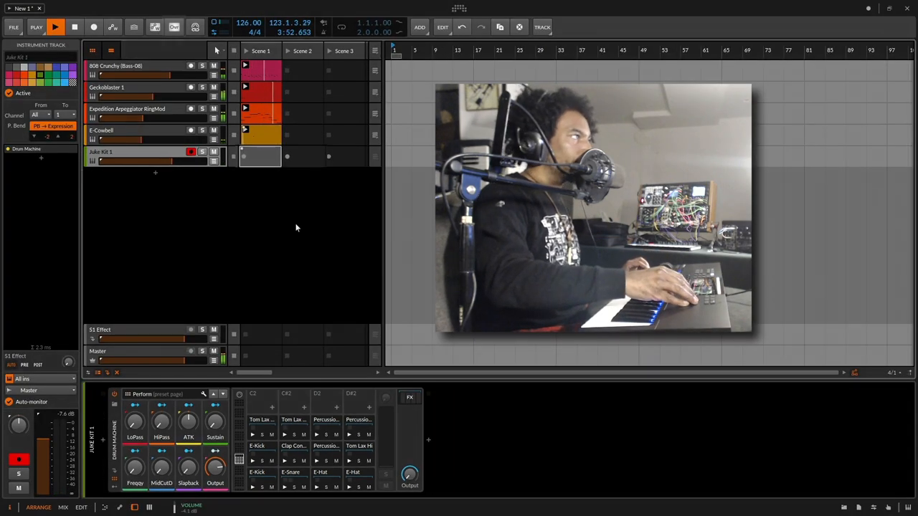
{"action": "left_click", "coordinate": [55, 27]}
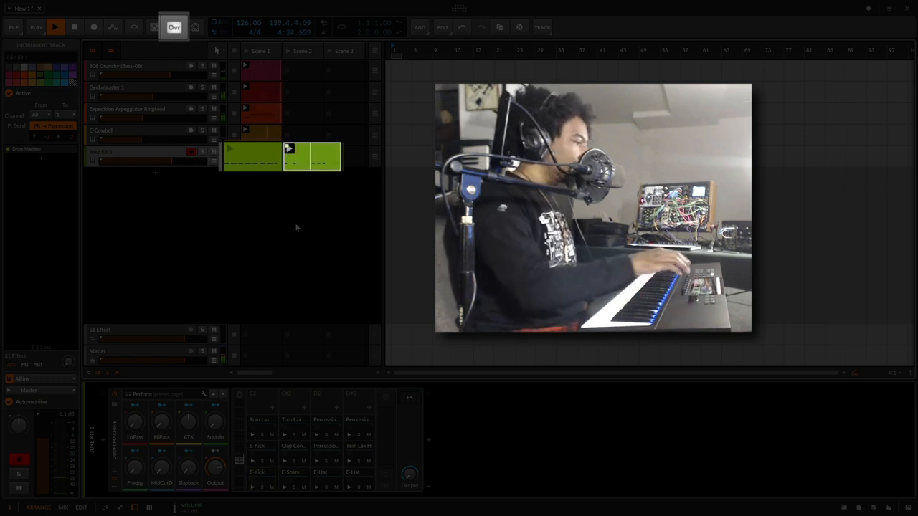
{"action": "left_click", "coordinate": [173, 27]}
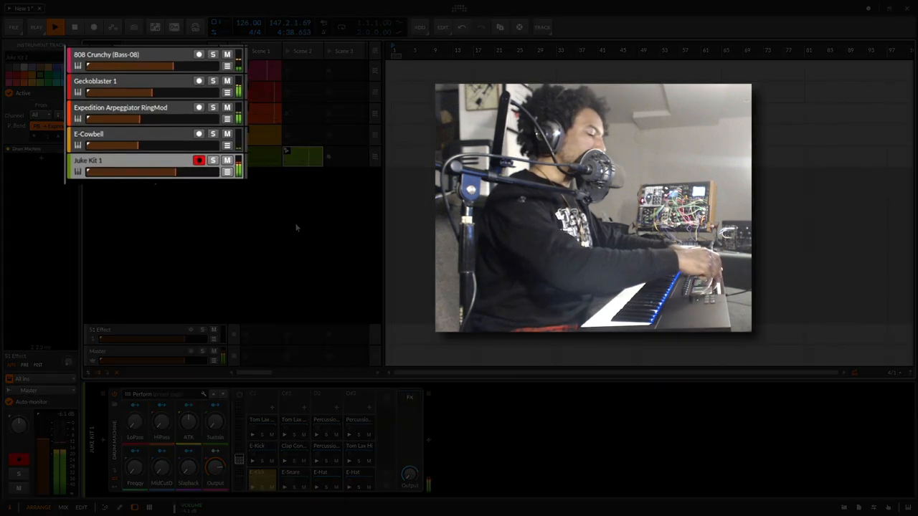
Mute the arpeggiator and cowbell tracks and record a second juke kit loop into Scene 2.
{"action": "left_click", "coordinate": [227, 106]}
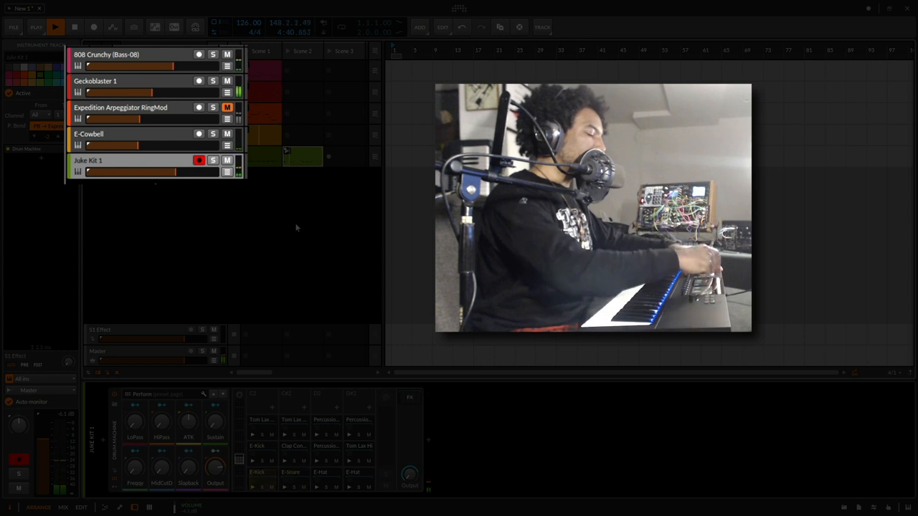
{"action": "left_click", "coordinate": [227, 135]}
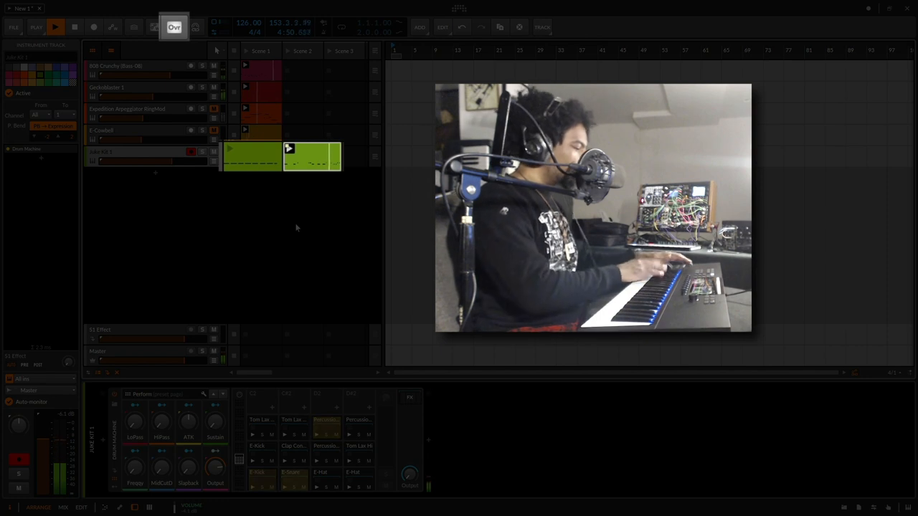
{"action": "left_click", "coordinate": [174, 26]}
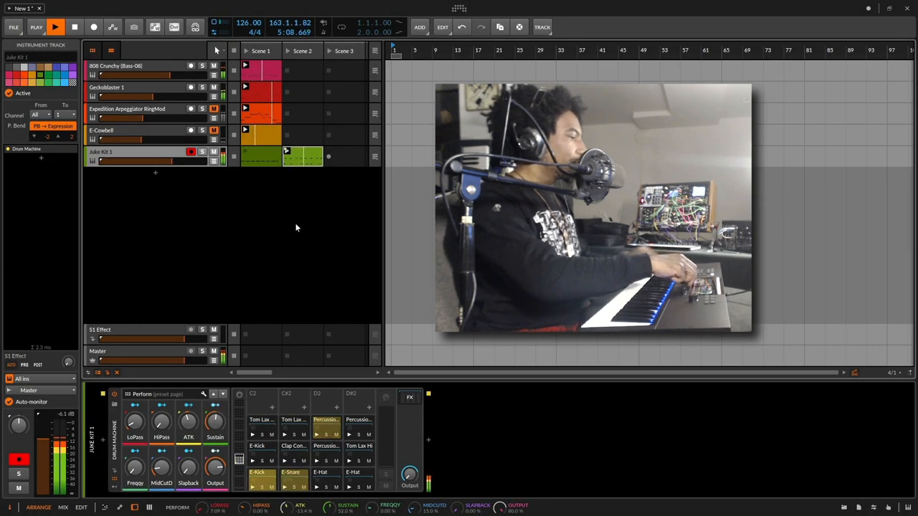
{"action": "left_click", "coordinate": [54, 25]}
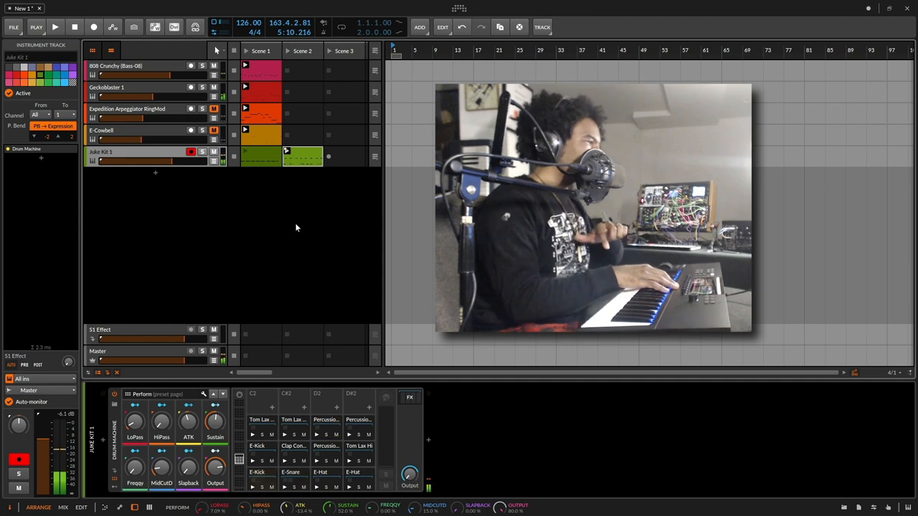